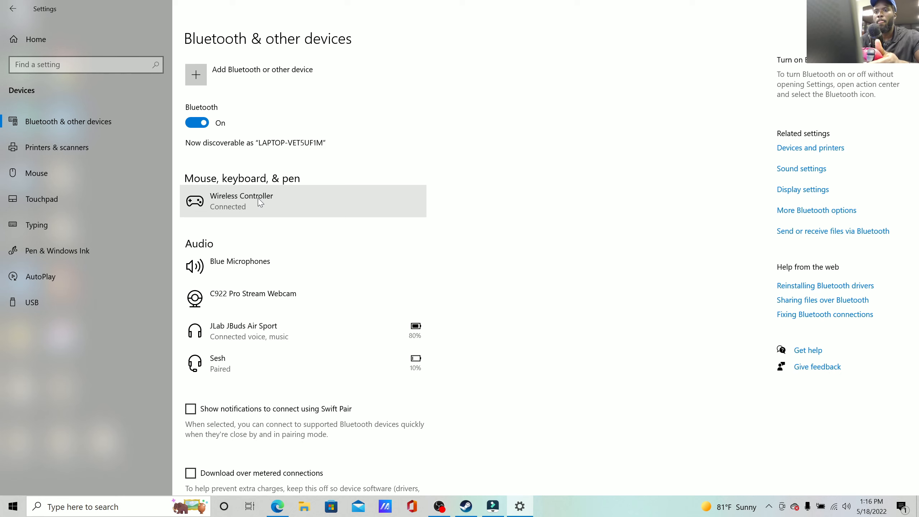
mouse_move(263, 228)
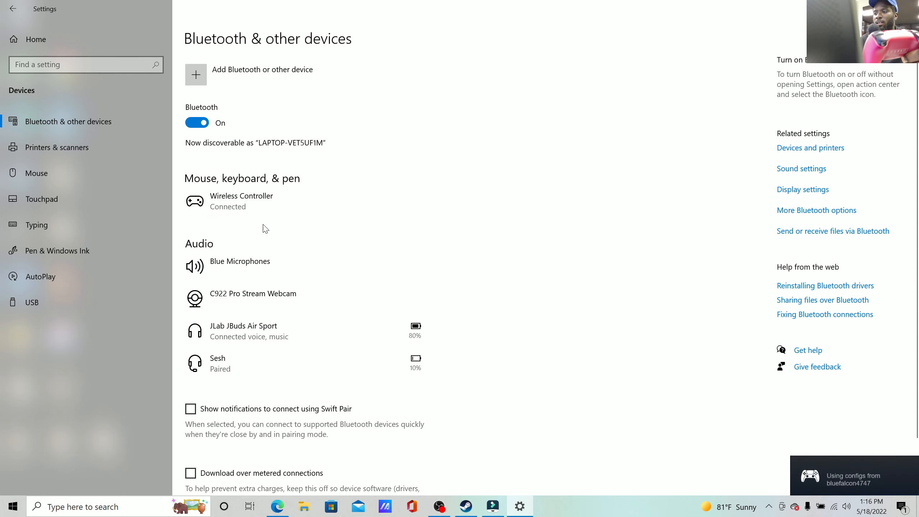
mouse_move(857, 502)
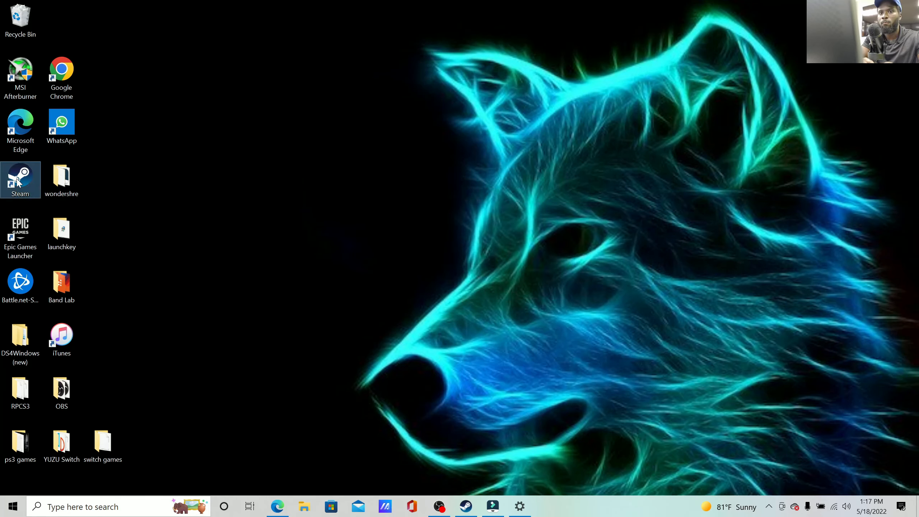
mouse_move(370, 406)
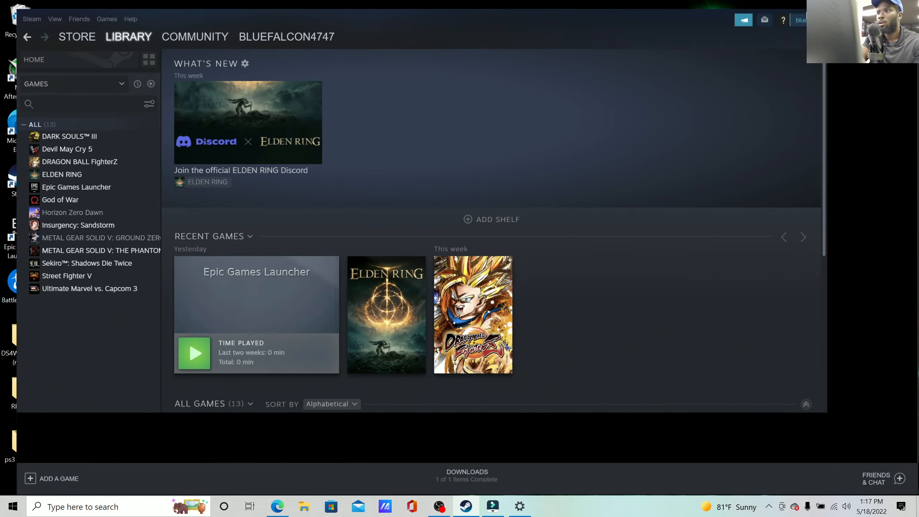
Switch the Steam client into full-screen Big Picture mode.
click(62, 36)
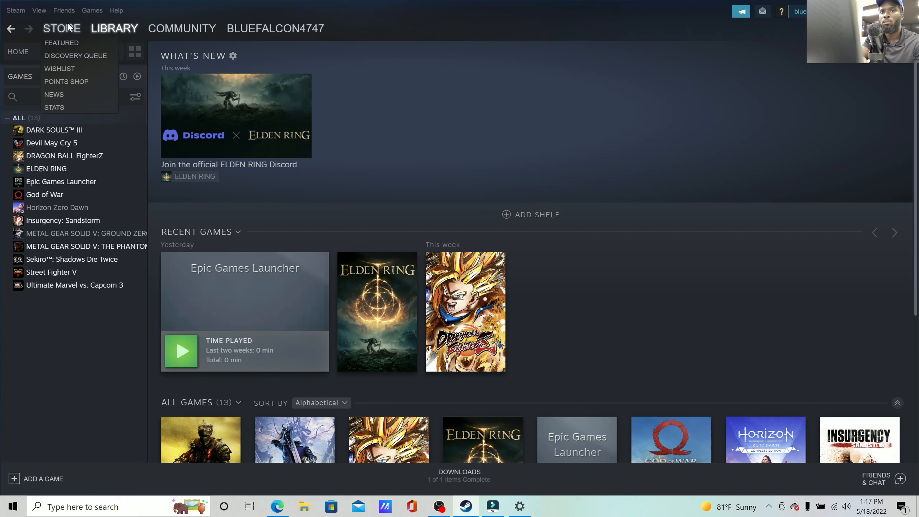
click(457, 97)
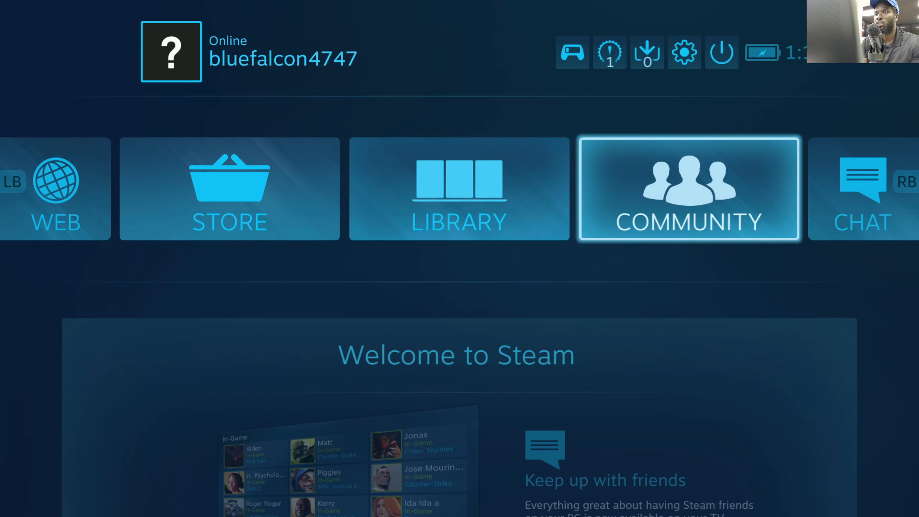
click(683, 53)
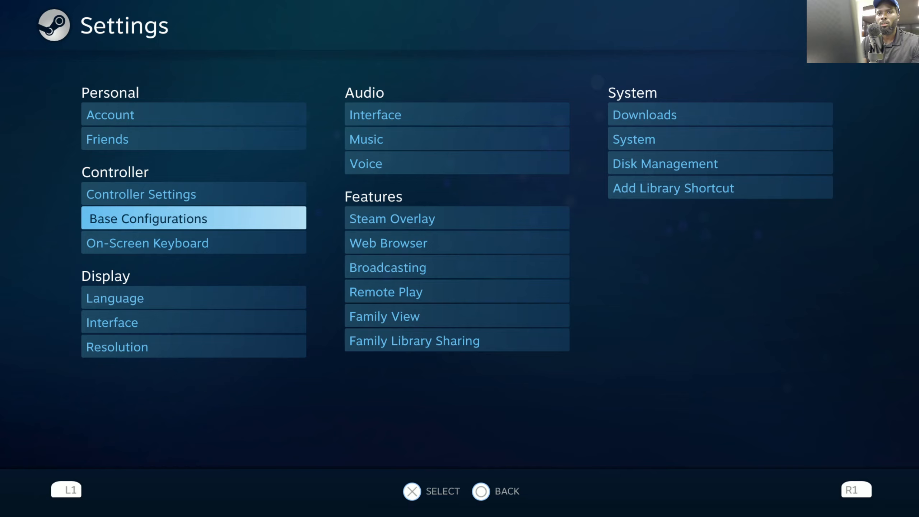
click(141, 194)
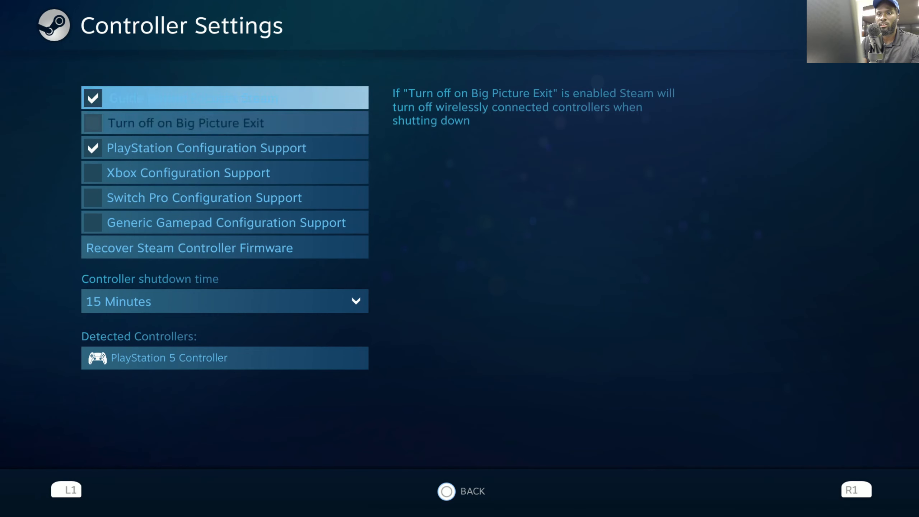
click(225, 358)
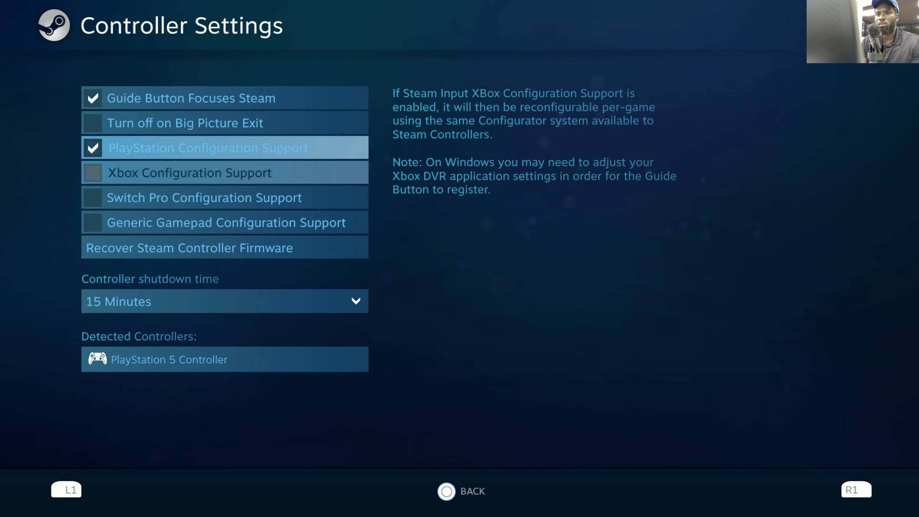
click(225, 359)
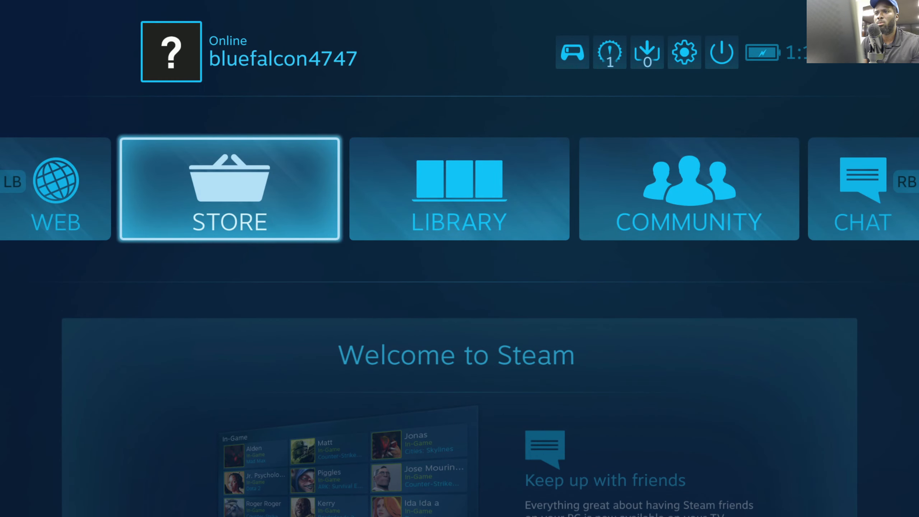
Launch DRAGON BALL FighterZ from the Recent library and switch to its window.
click(459, 189)
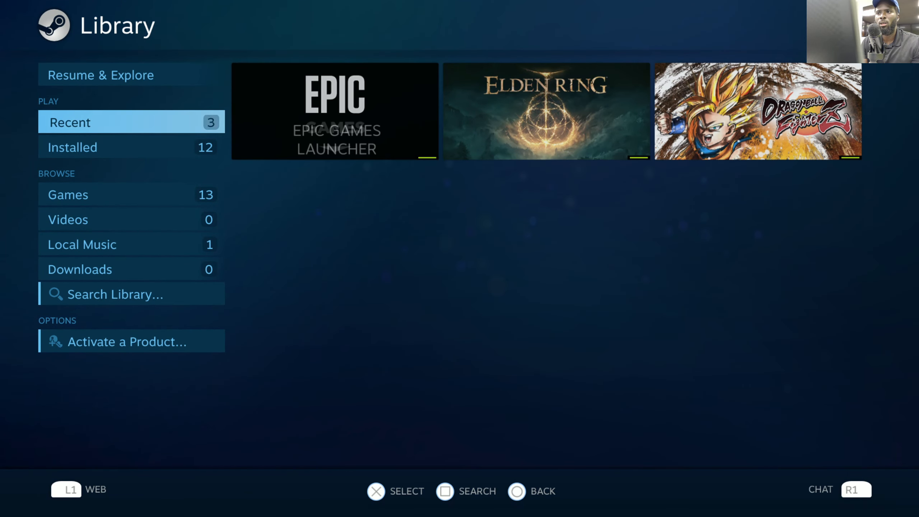
click(757, 110)
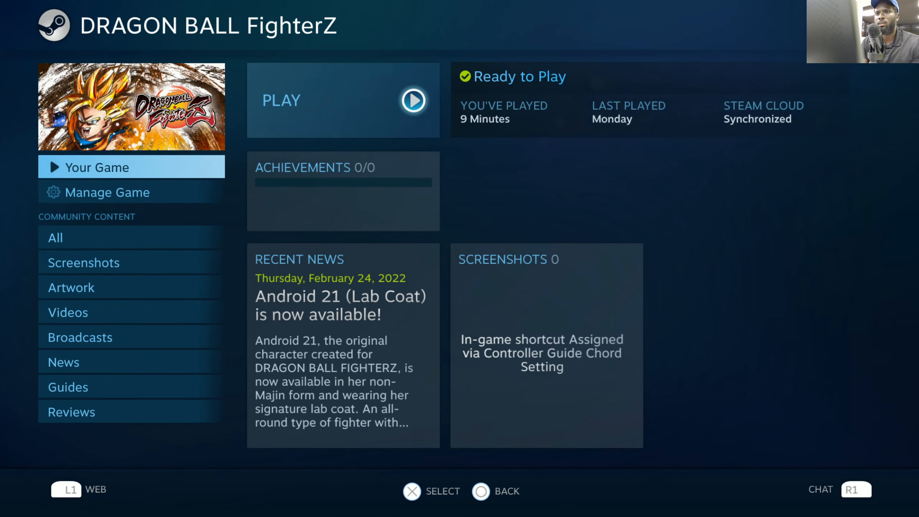
click(342, 100)
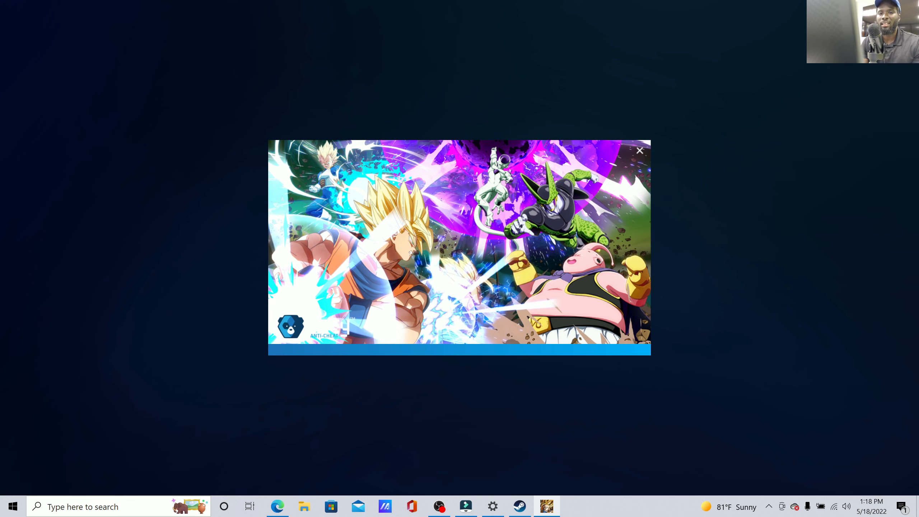
click(639, 150)
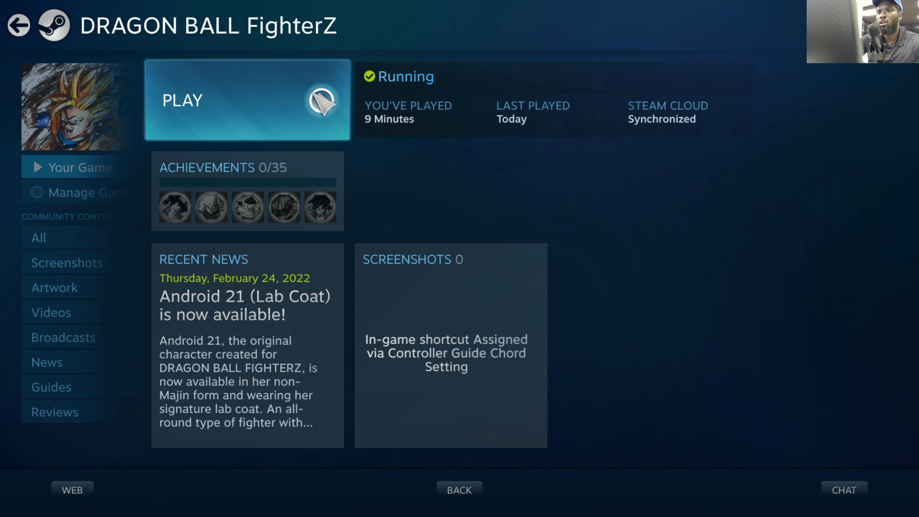
click(247, 100)
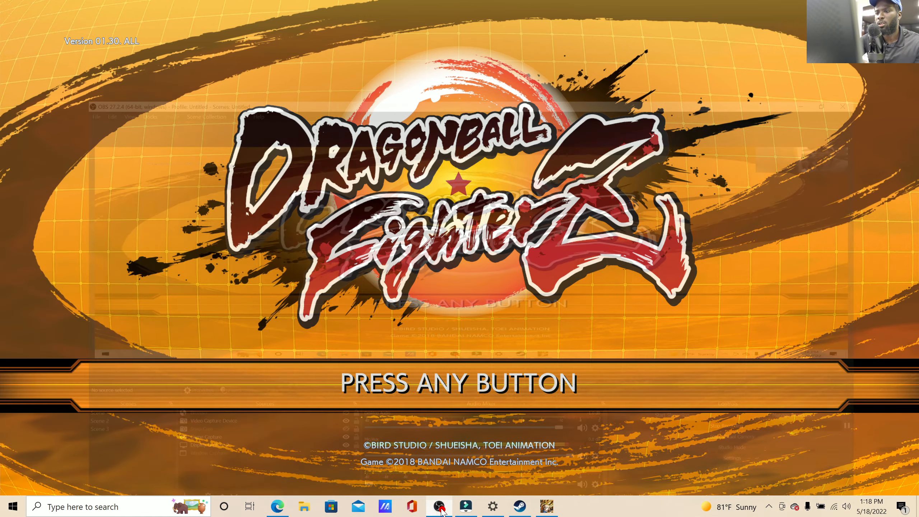
Advance Dragon Ball FighterZ past the title screen to character selection.
click(438, 507)
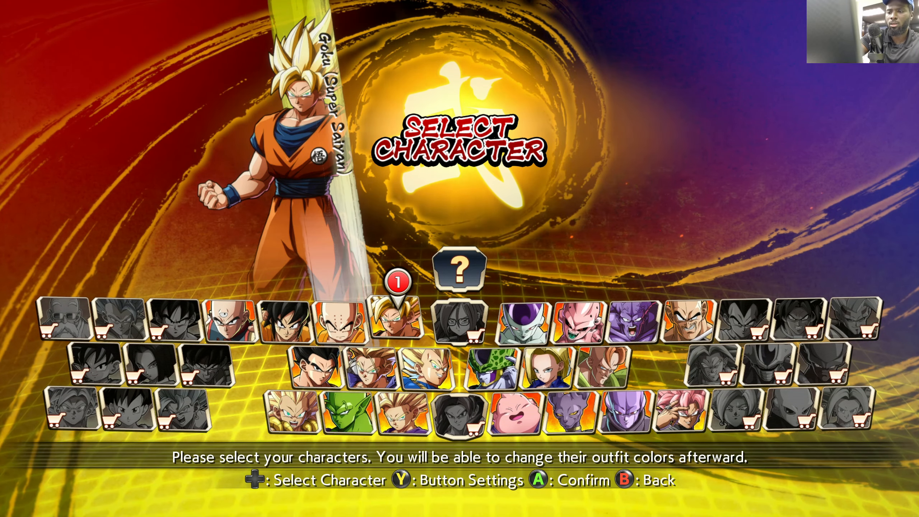
click(440, 506)
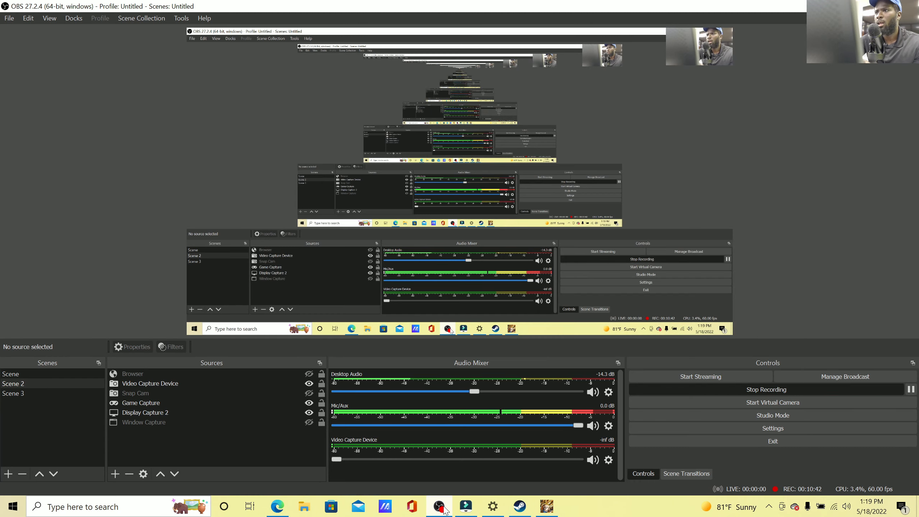
mouse_move(547, 505)
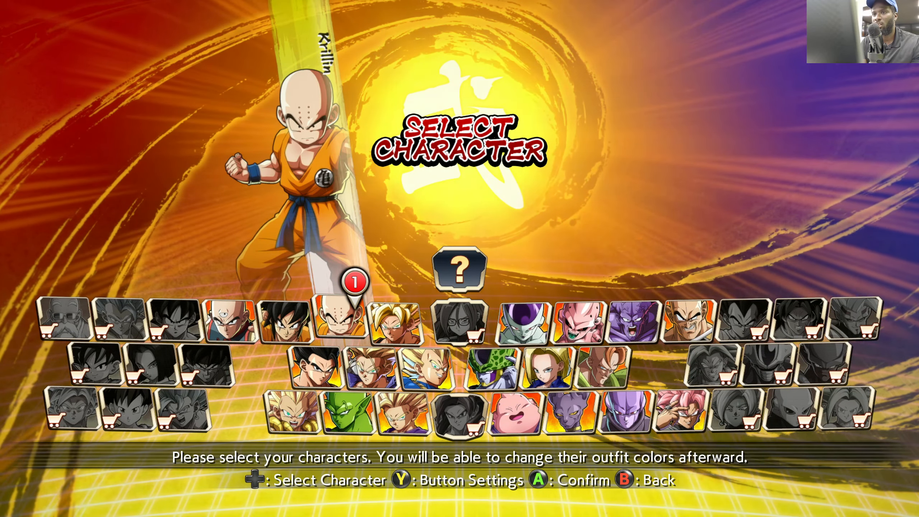
Select Super Saiyan Goku with the Kamehameha assist and play the match to the results.
click(395, 318)
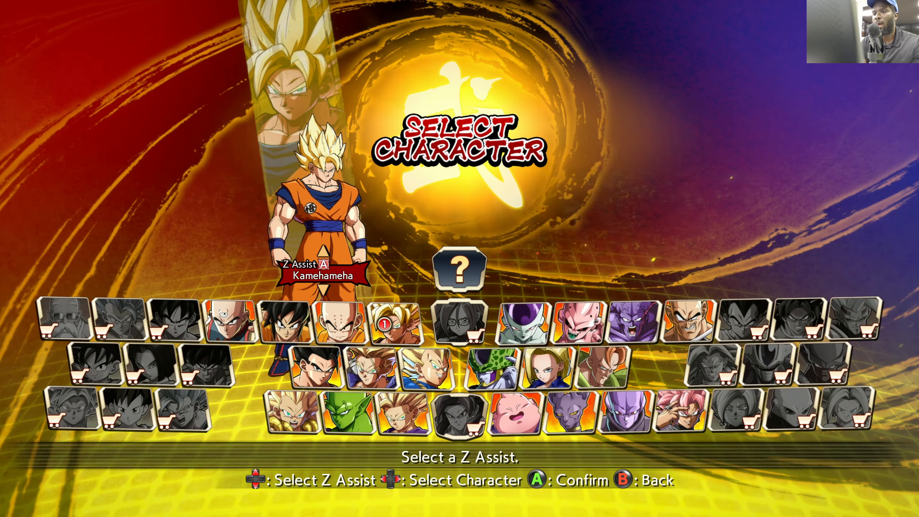
key(Down)
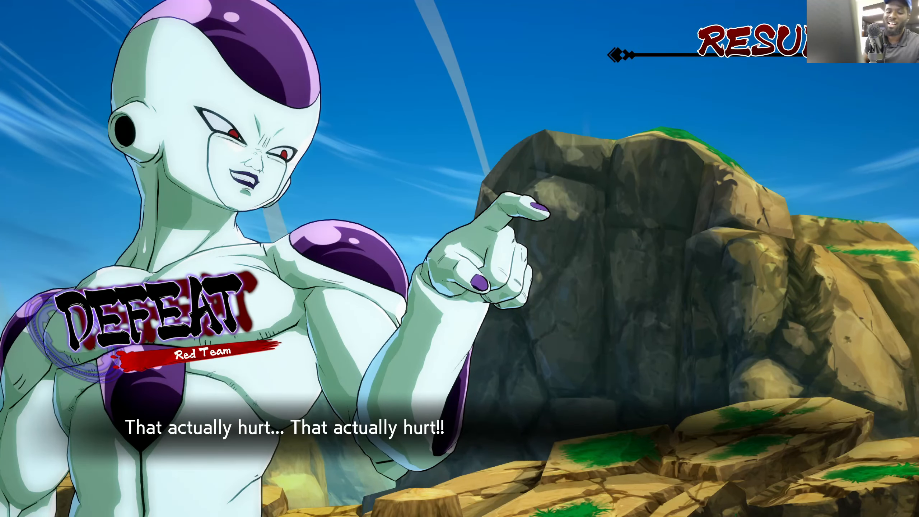
Return to the game window and Big Picture's DRAGON BALL FighterZ page.
click(12, 506)
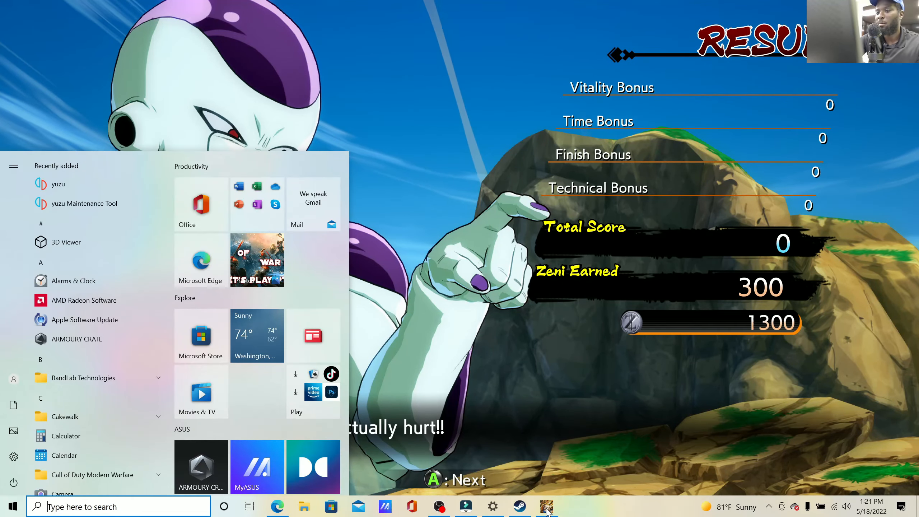
mouse_move(439, 506)
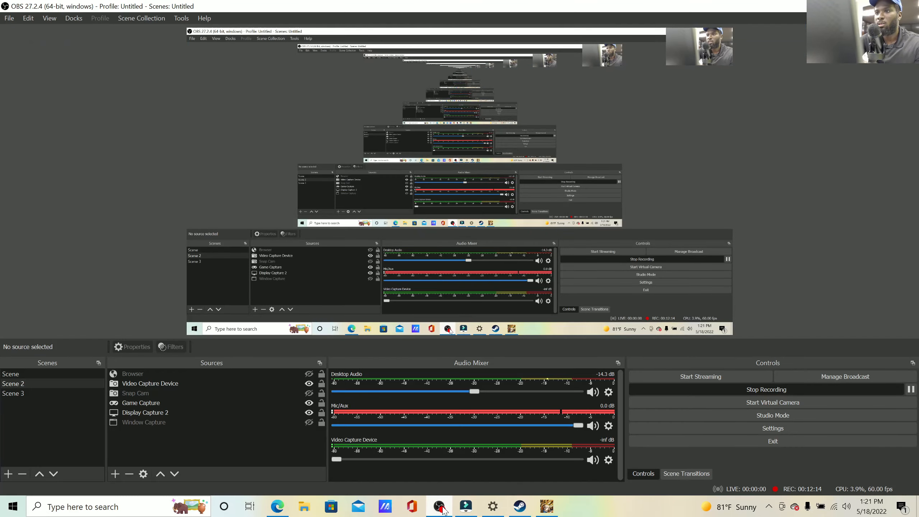
mouse_move(545, 505)
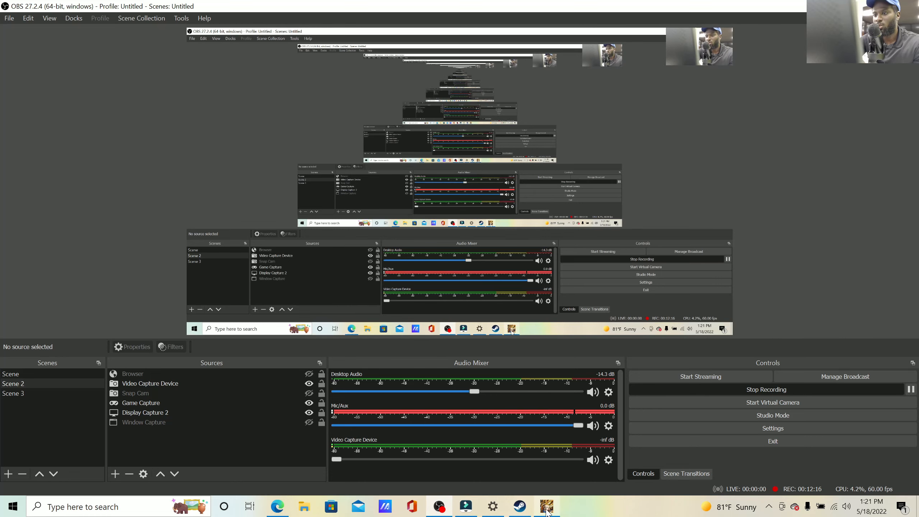
click(546, 506)
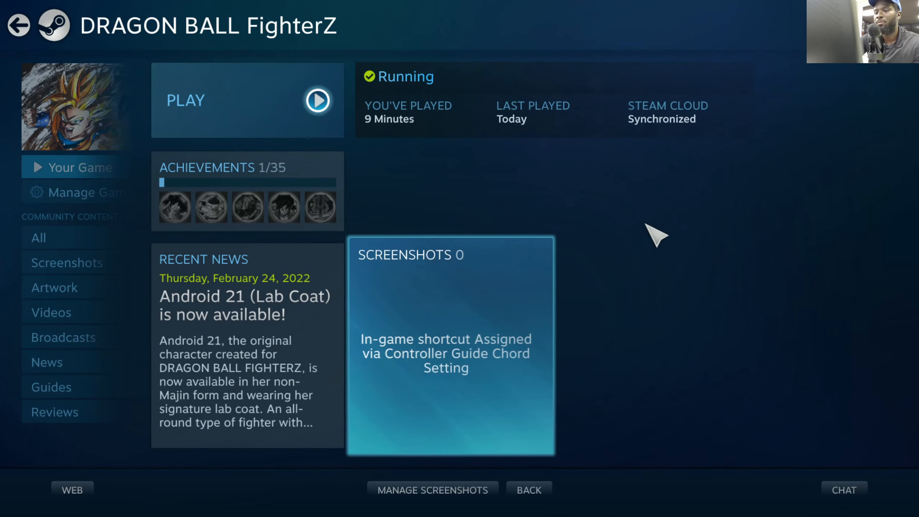
click(11, 505)
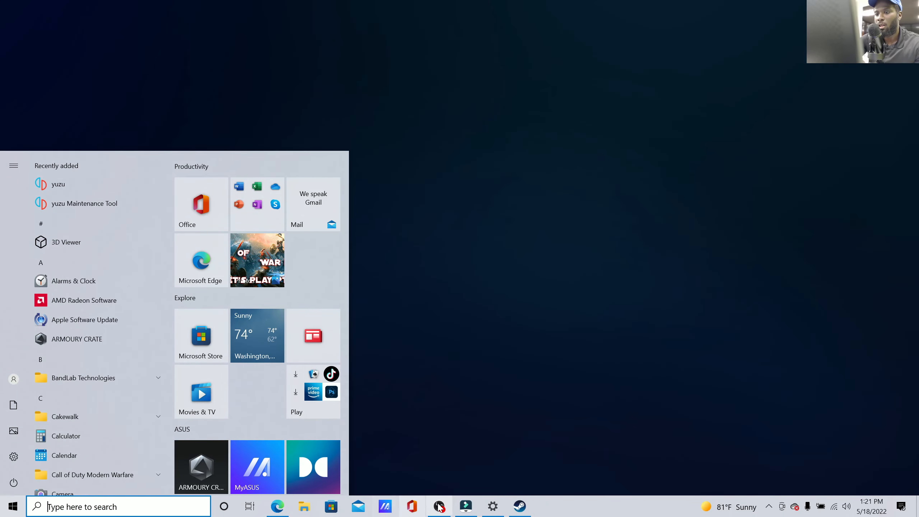
click(438, 507)
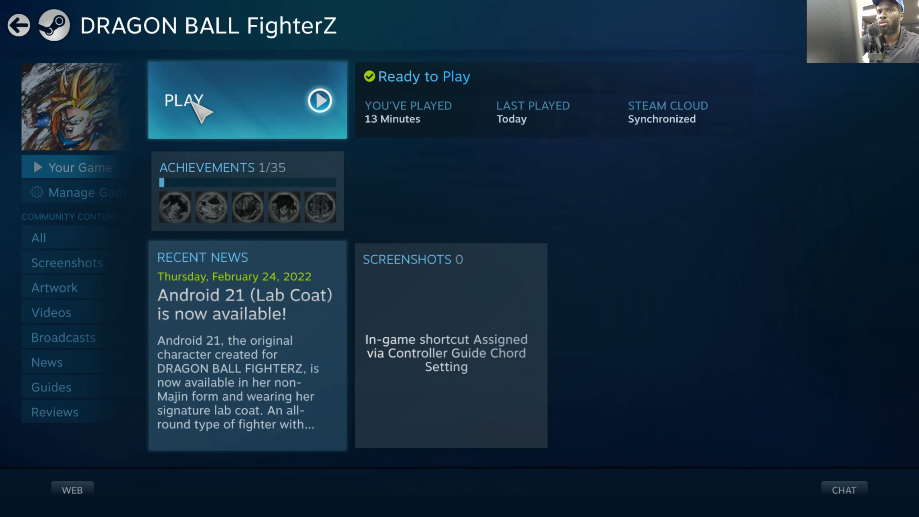
click(17, 25)
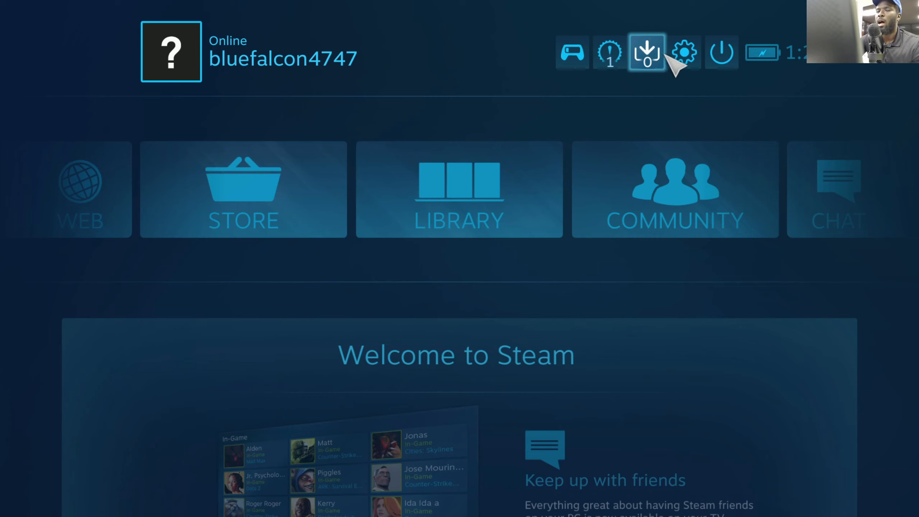
mouse_move(680, 68)
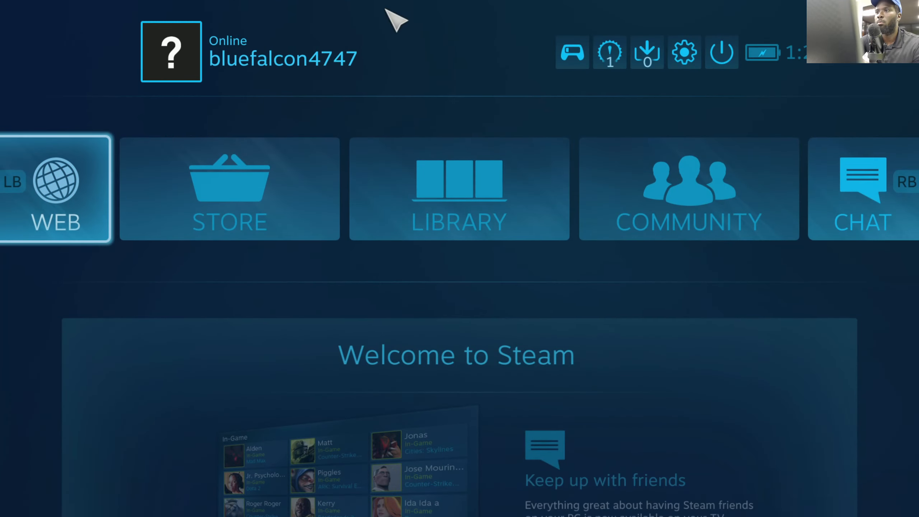
Minimize Big Picture via the power options and bring up the regular Steam library.
click(683, 52)
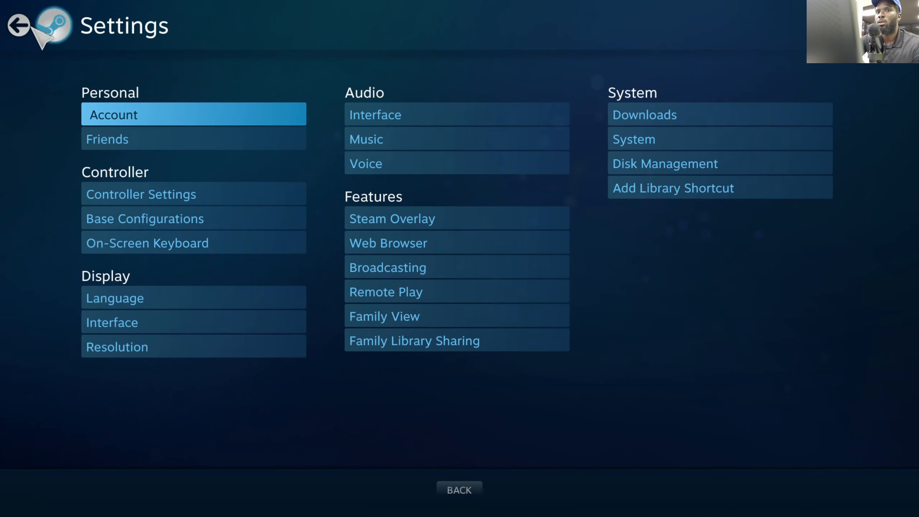
click(721, 52)
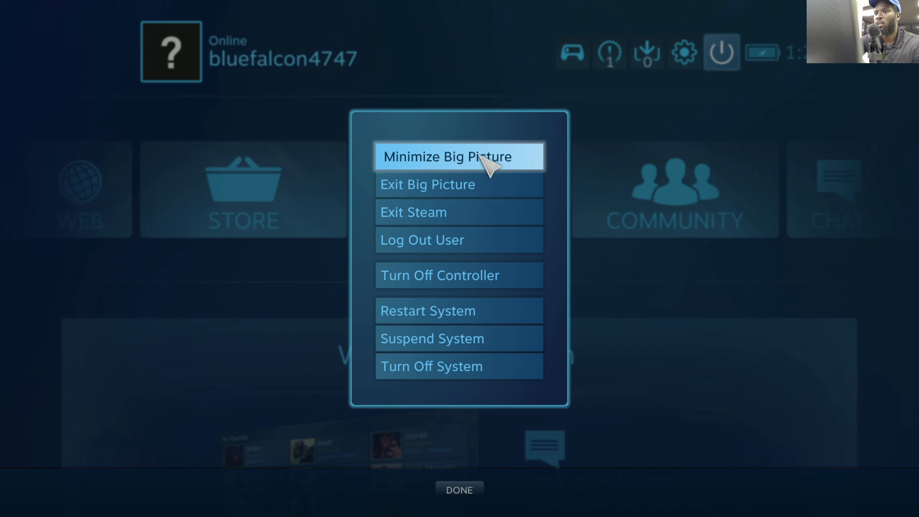
click(459, 156)
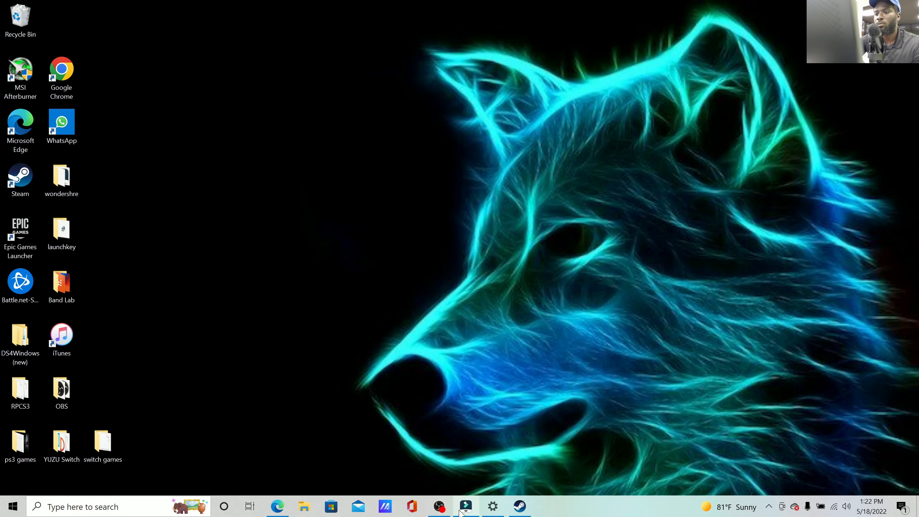
click(519, 507)
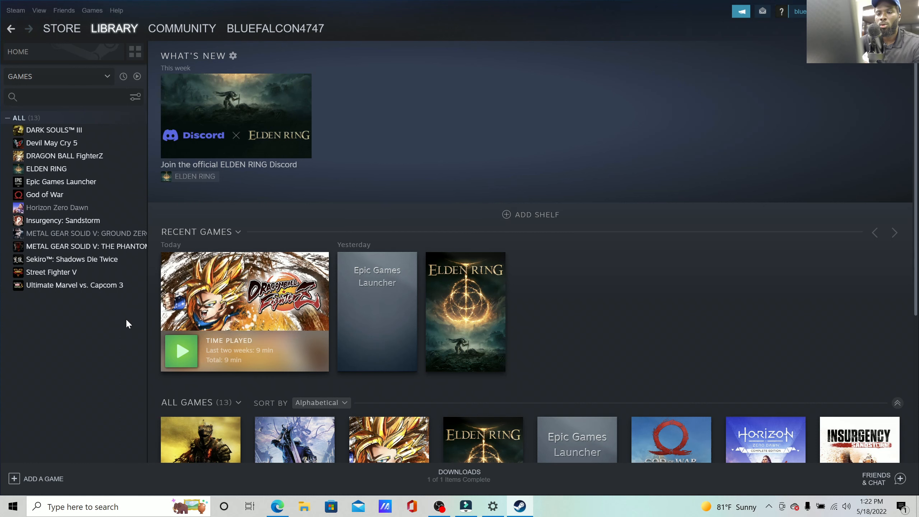
mouse_move(44, 491)
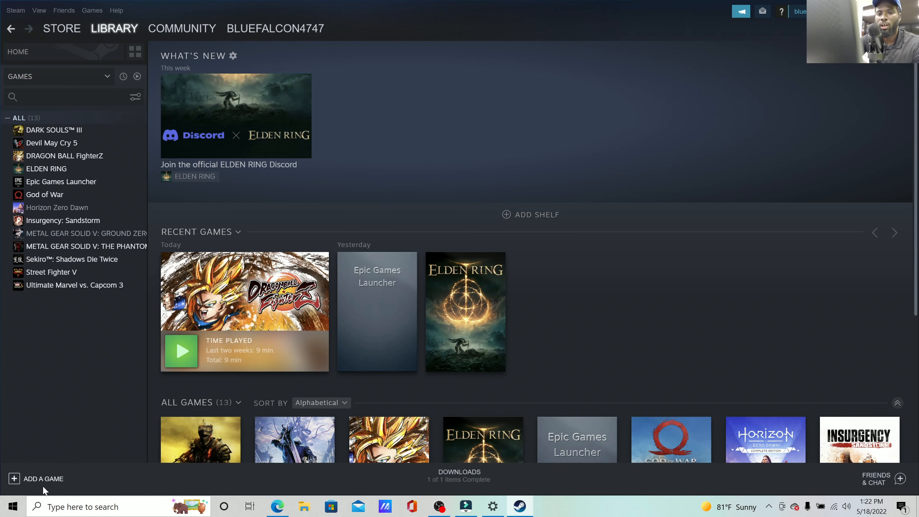
Browse the Add a Non-Steam Game program list, then close it without adding anything.
click(43, 478)
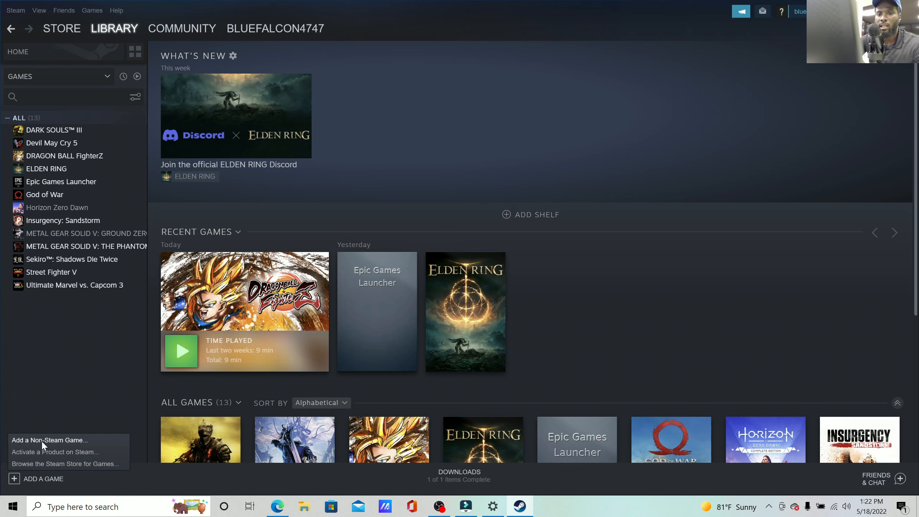
click(49, 439)
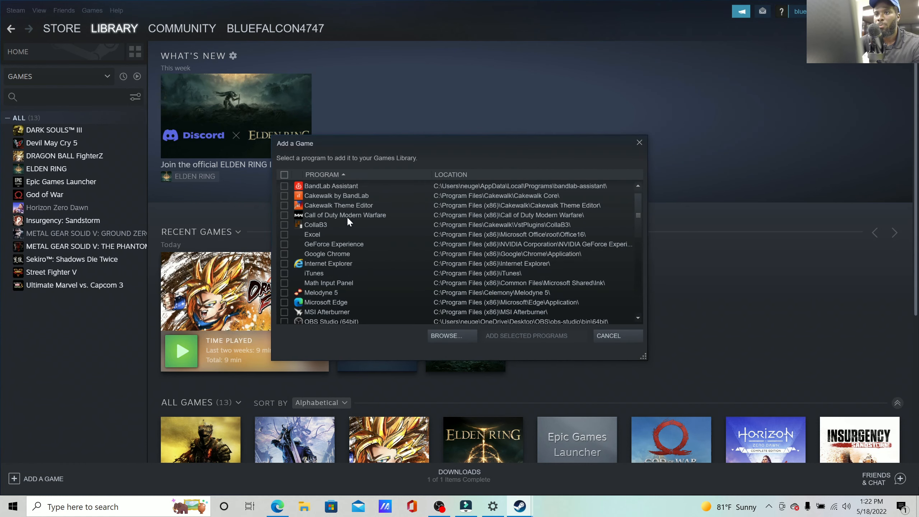
scroll(down, 3)
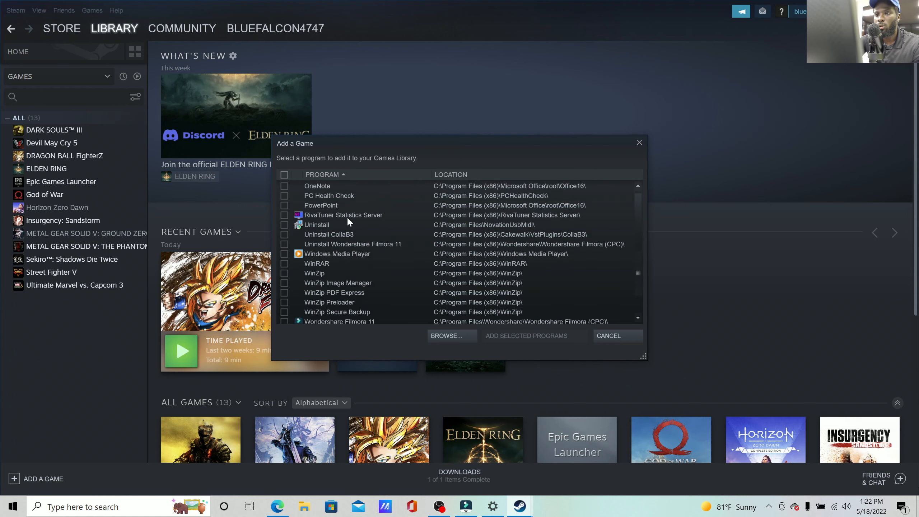
scroll(up, 3)
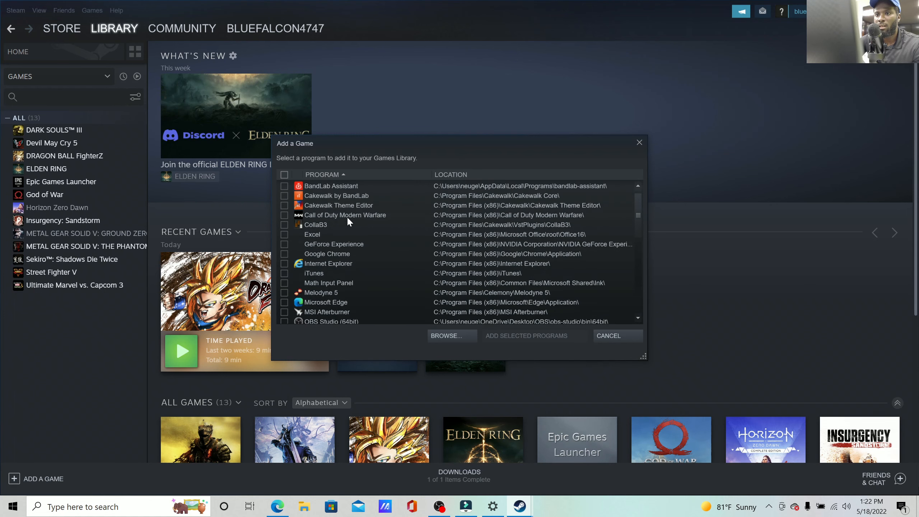
scroll(down, 3)
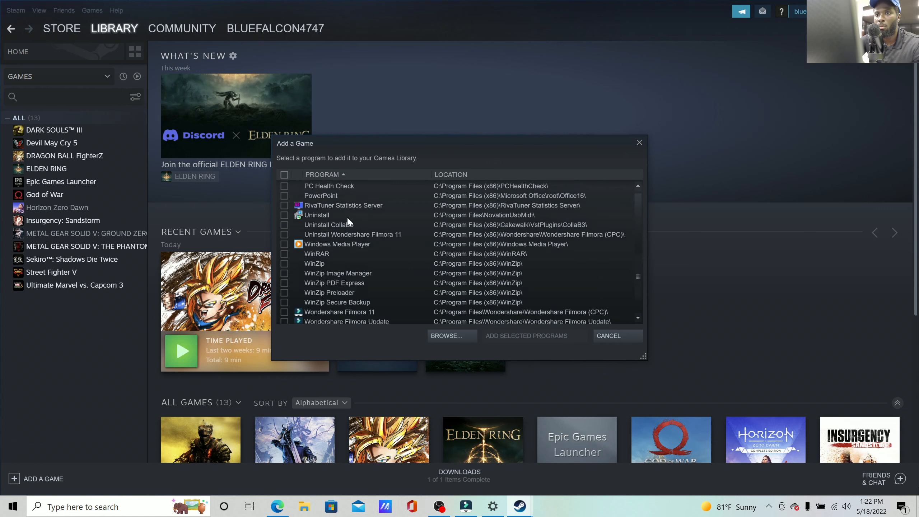
scroll(up, 3)
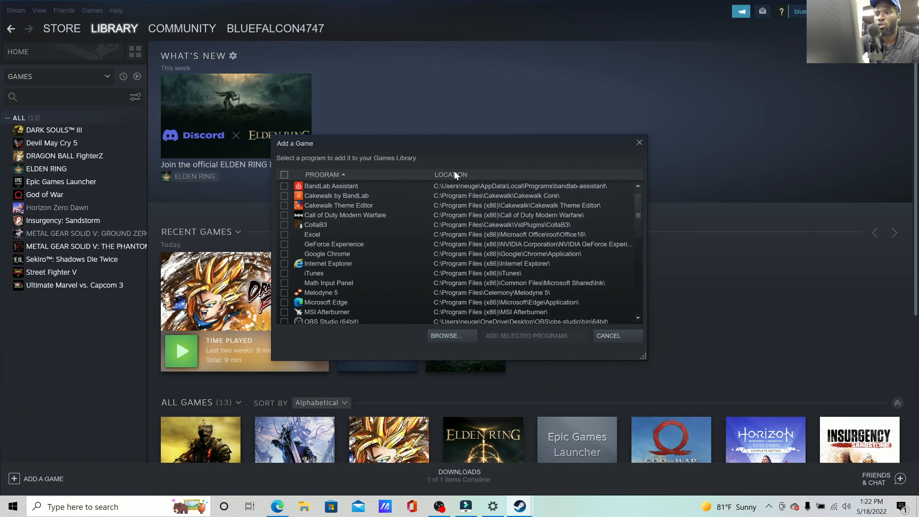
mouse_move(644, 151)
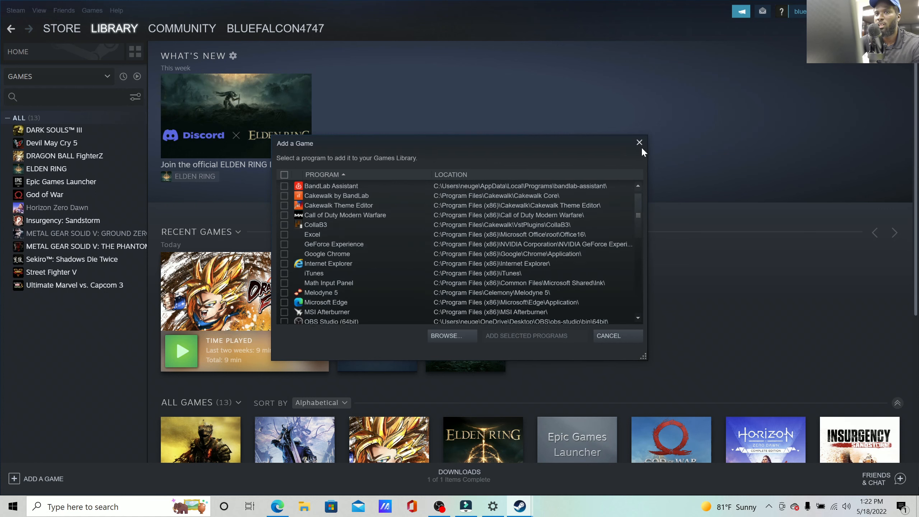
click(639, 142)
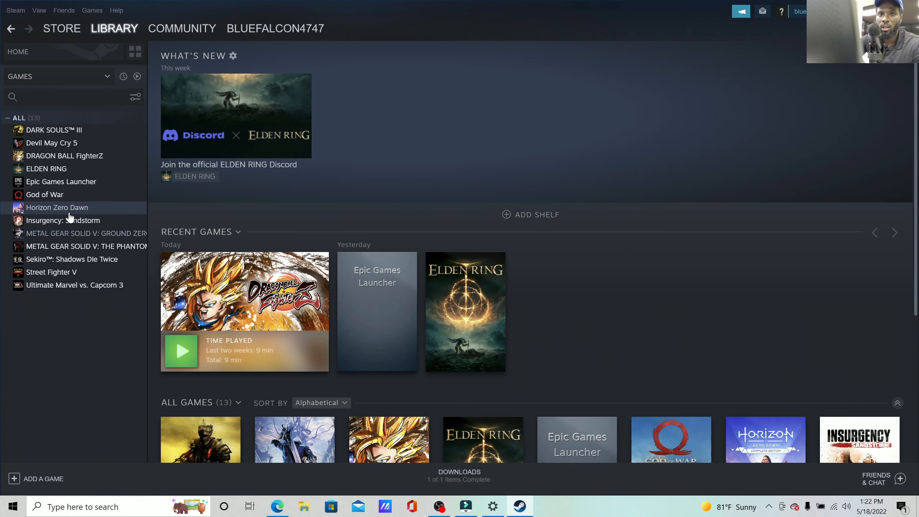
mouse_move(60, 181)
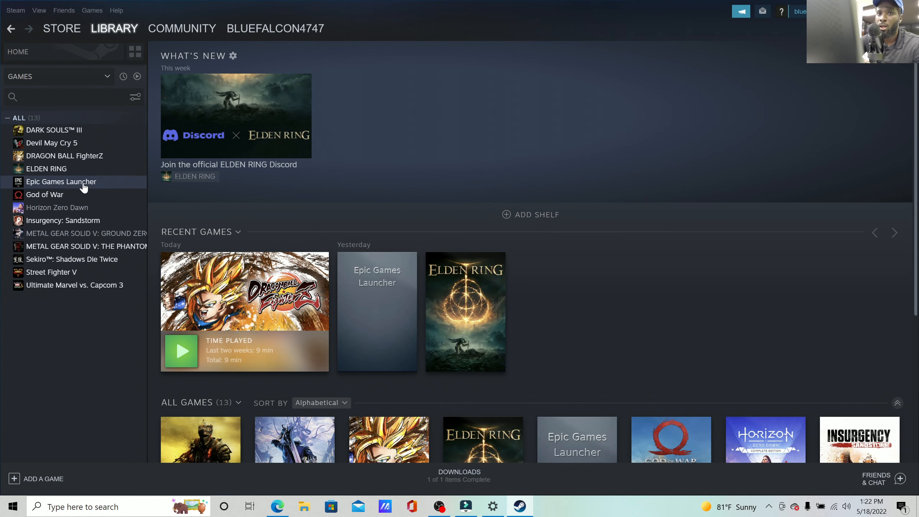
Launch the Epic Games Launcher from the Steam library.
click(61, 181)
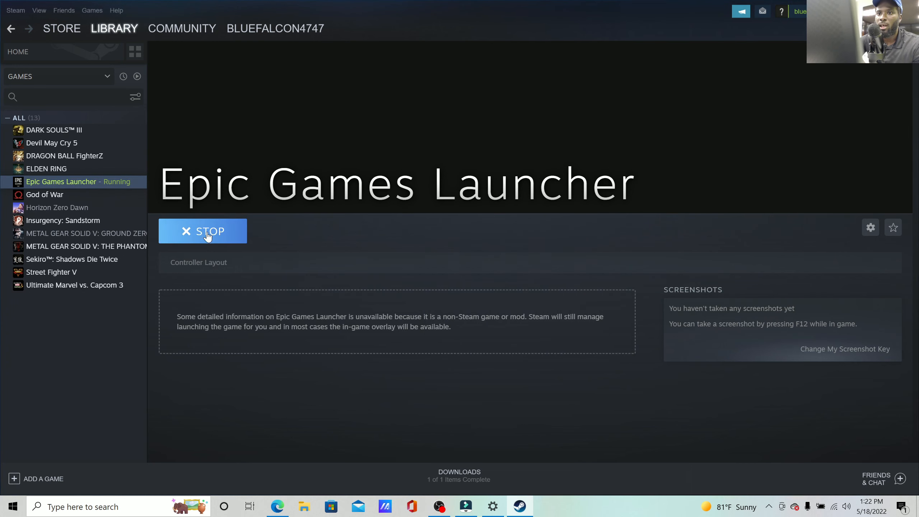
mouse_move(472, 144)
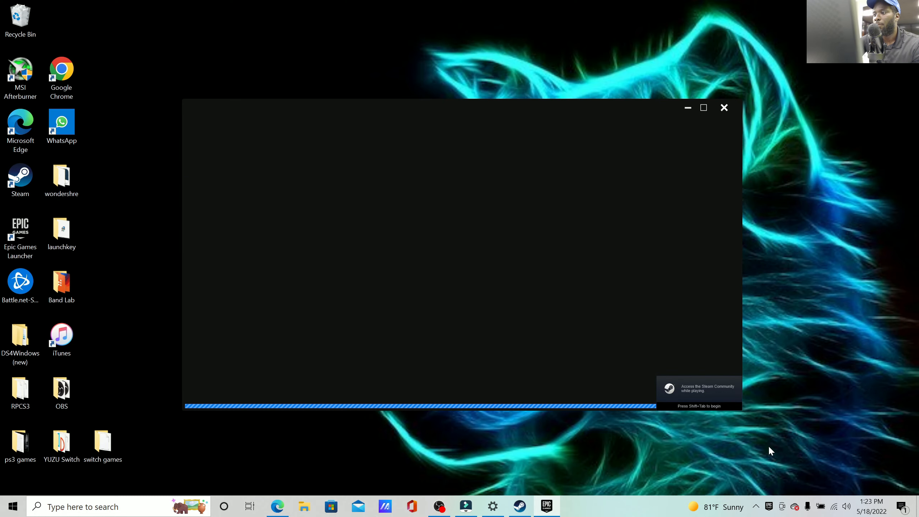
mouse_move(758, 506)
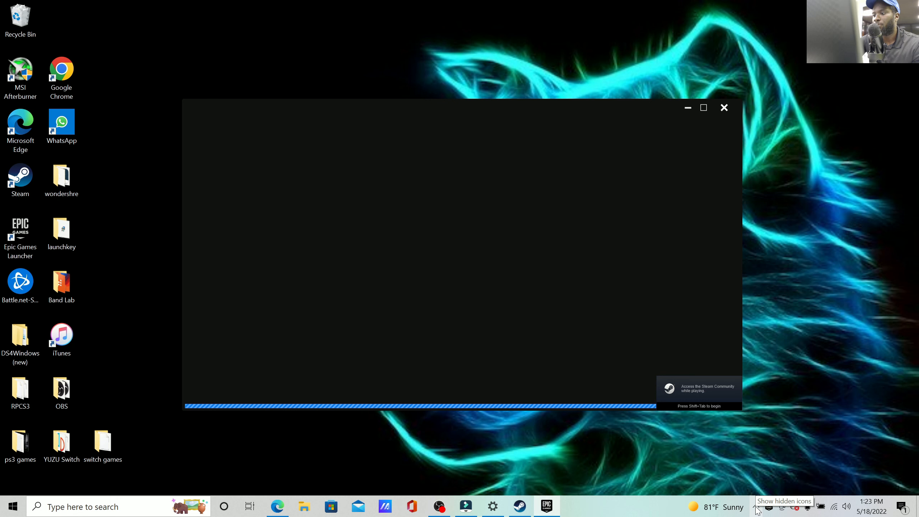
Start Sifu from the Epic Games Launcher's Quick Launch list.
click(774, 507)
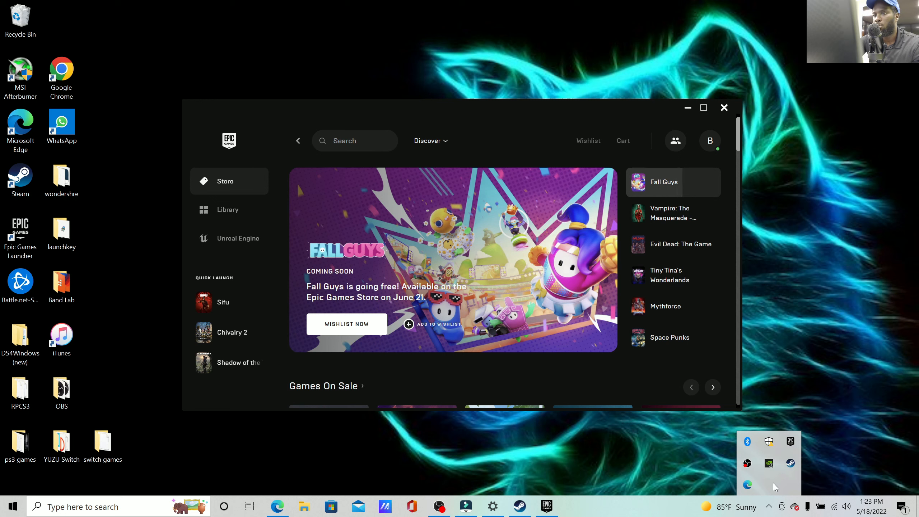
mouse_move(790, 453)
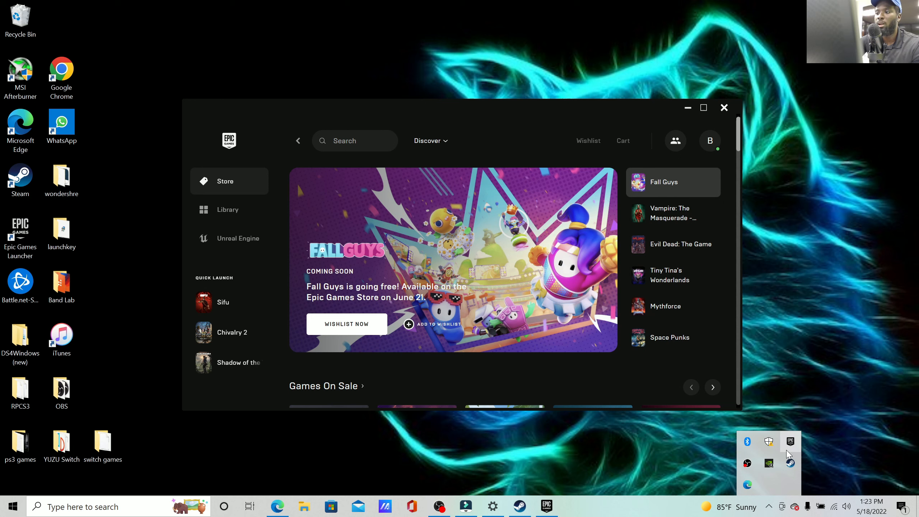
mouse_move(213, 304)
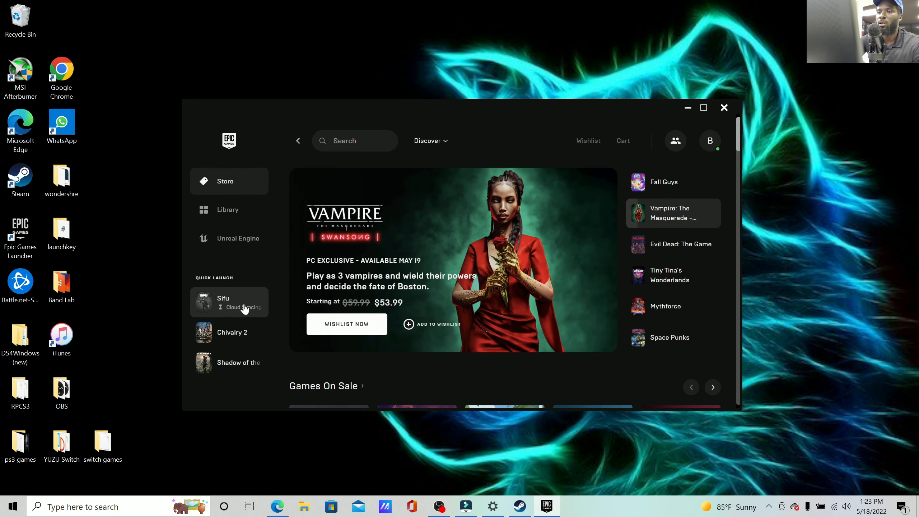
click(229, 303)
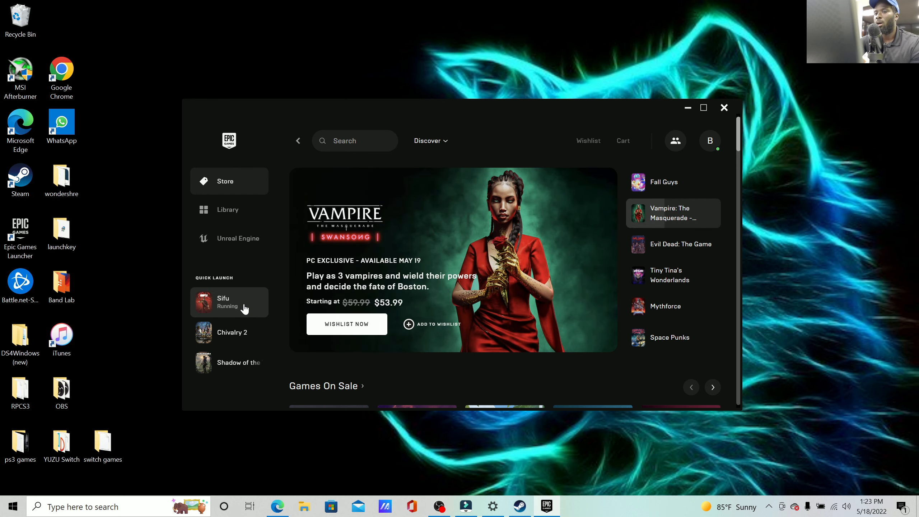
click(229, 301)
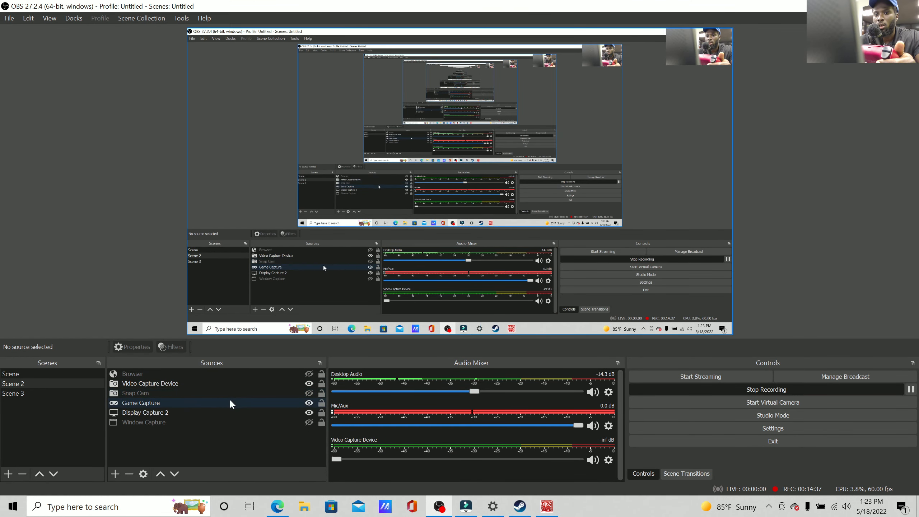
mouse_move(293, 403)
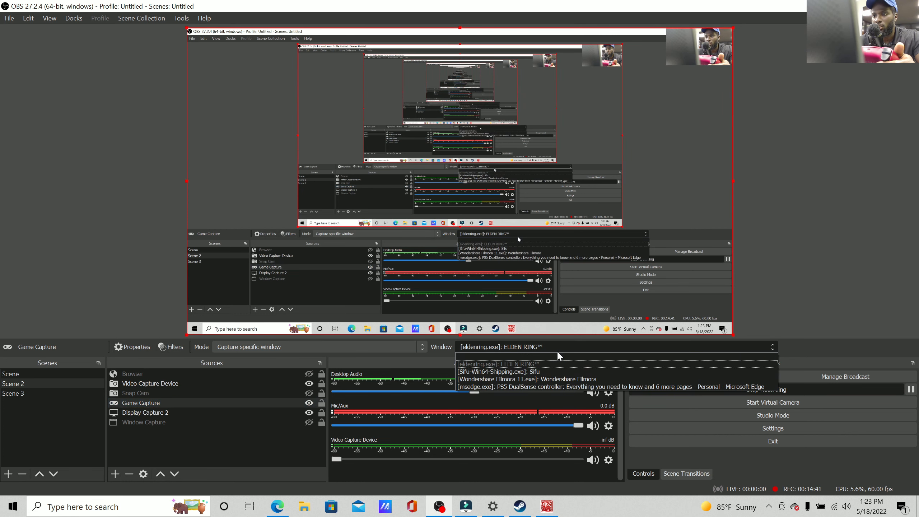
Set the Game Capture window to [Sifu-Win64-Shipping.exe]: Sifu.
click(499, 372)
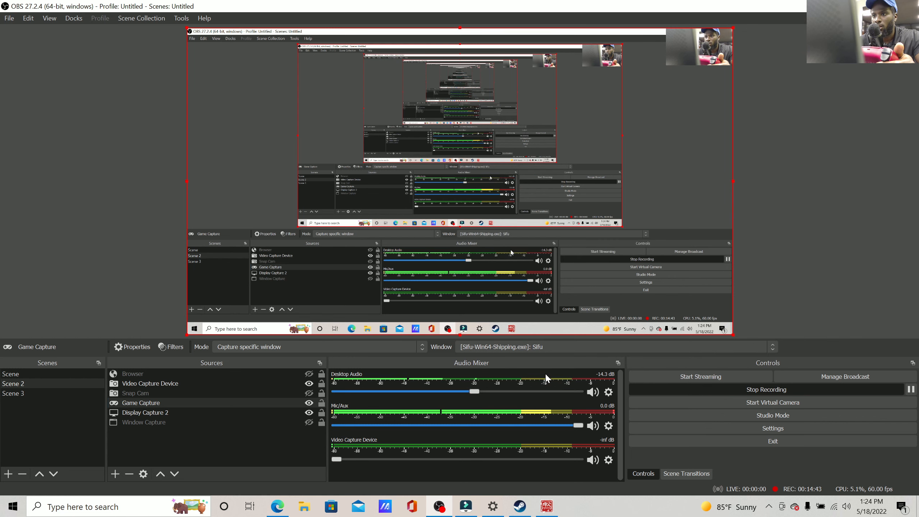